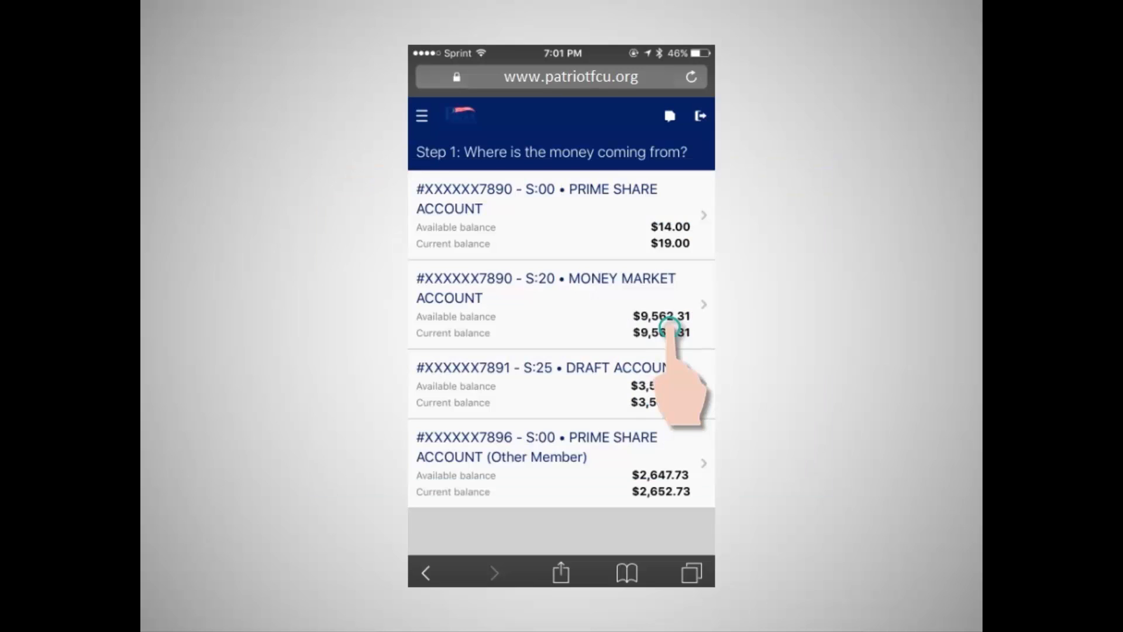
# - Choose the S:20 Money Market account as the source of the transfer
pyautogui.click(560, 287)
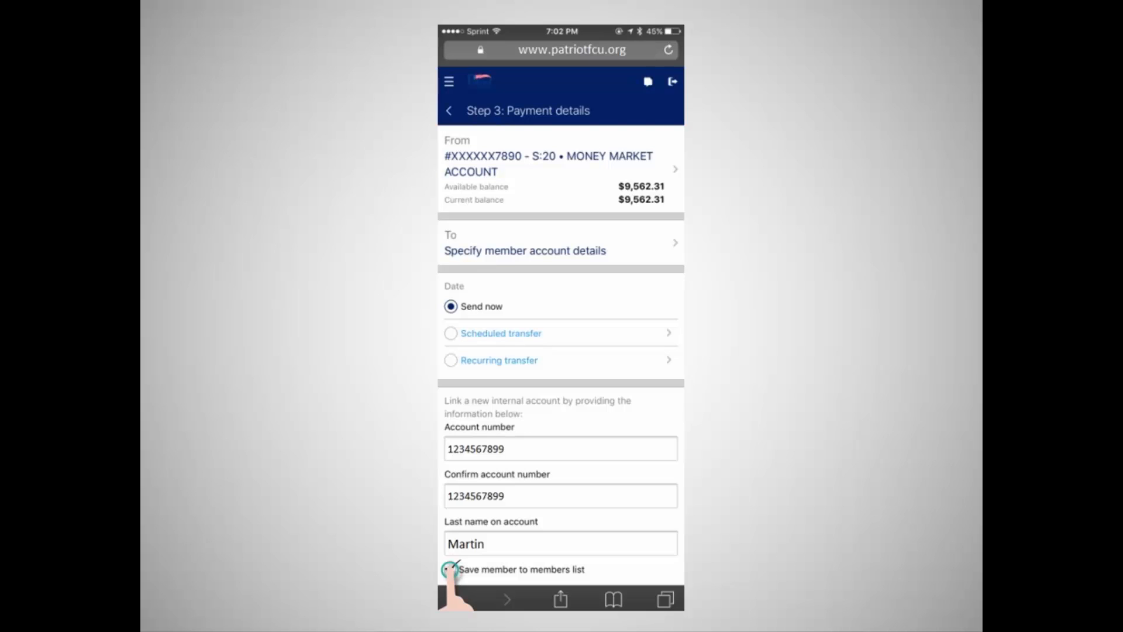
# - Turn on 'Save member to members list' for the entered recipient
pyautogui.click(452, 569)
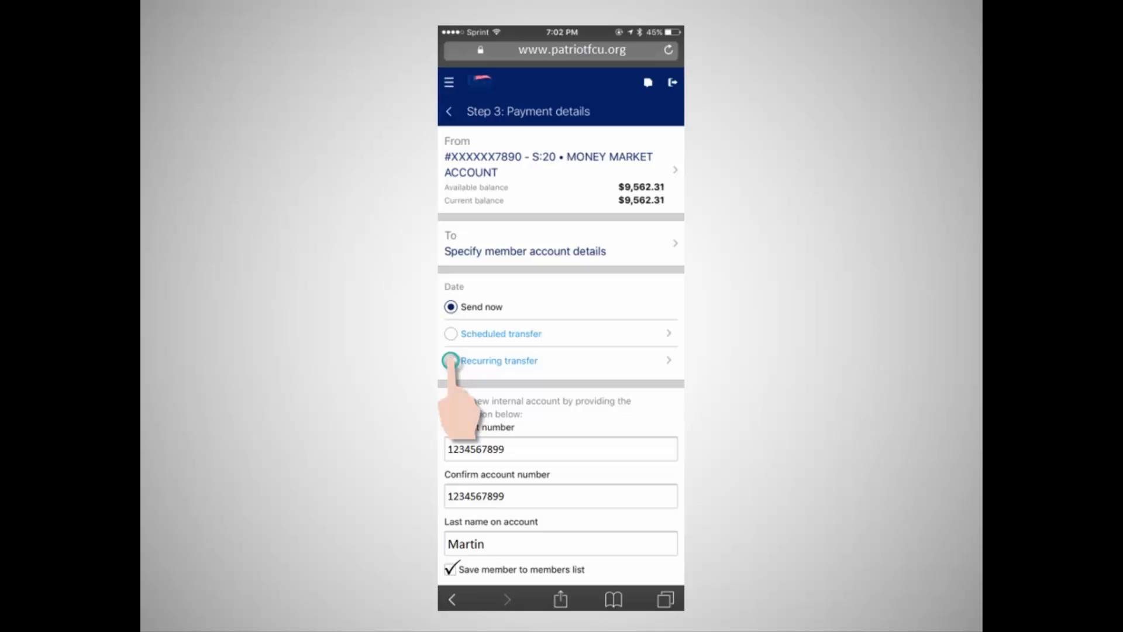
# - Select 'Recurring transfer' to show the weekly schedule starting 07/14/2017
pyautogui.click(451, 360)
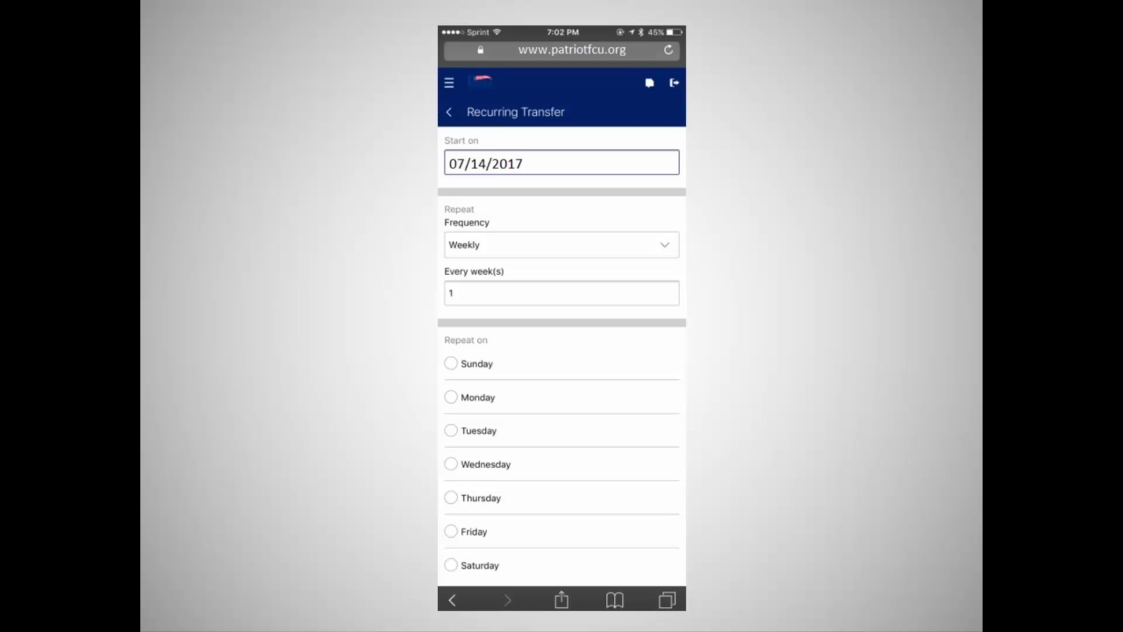